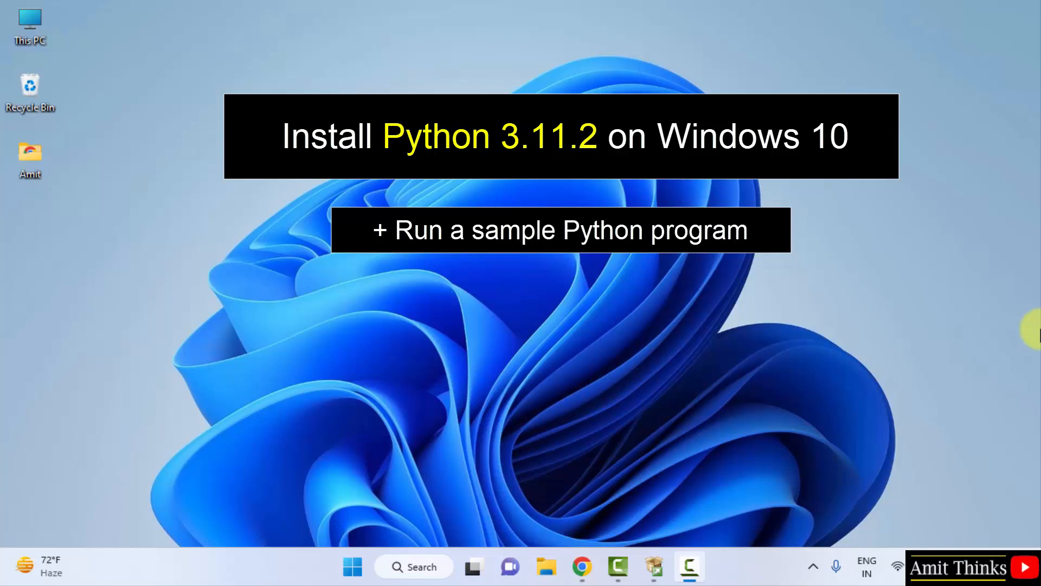
{"action": "mouse_move", "coordinate": [582, 566]}
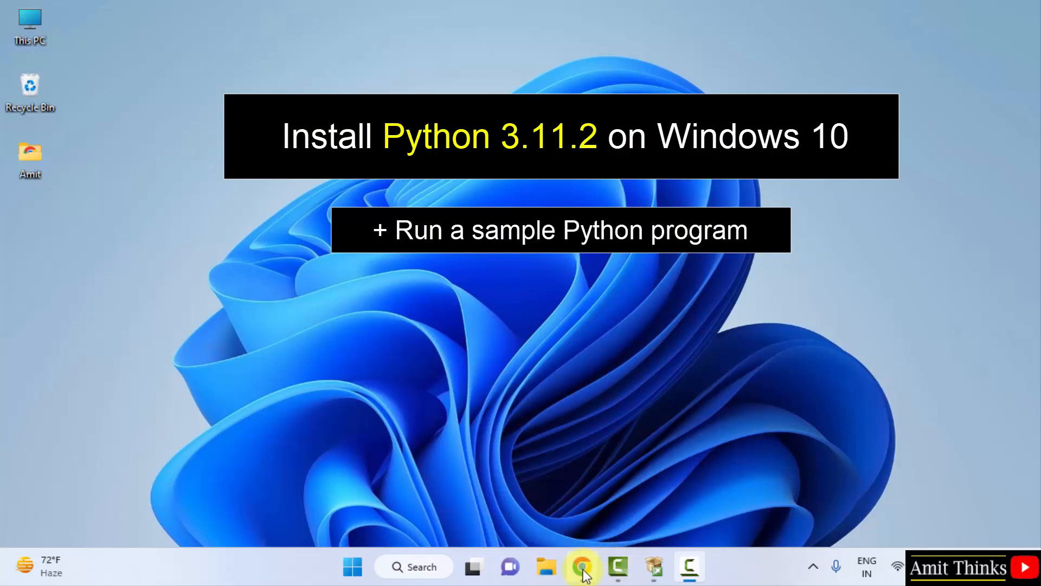
Step: Search Google for 'python' in Chrome and go to the Welcome to Python.org result
{"action": "left_click", "coordinate": [582, 568]}
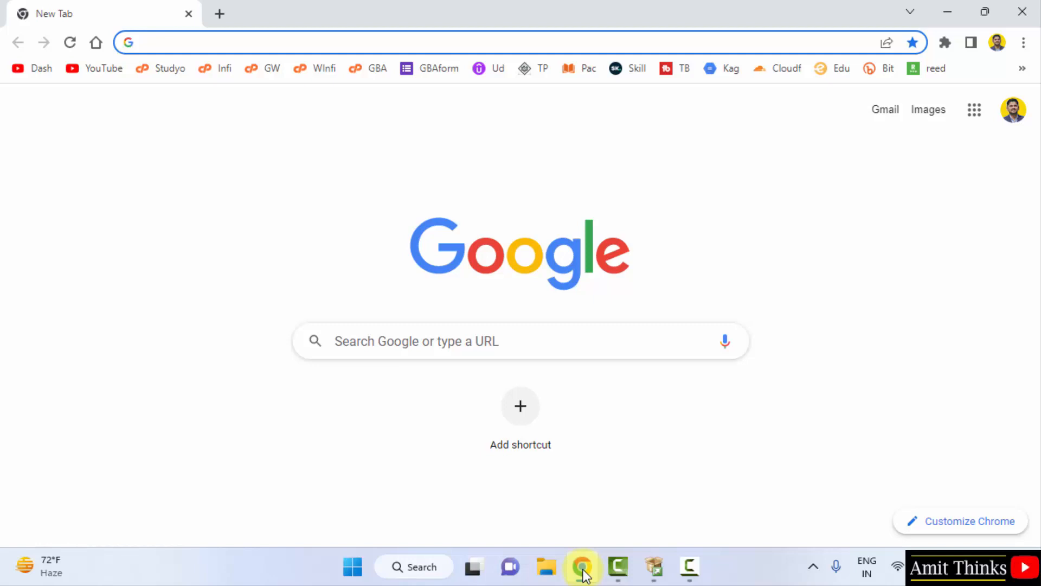
{"action": "mouse_move", "coordinate": [366, 348]}
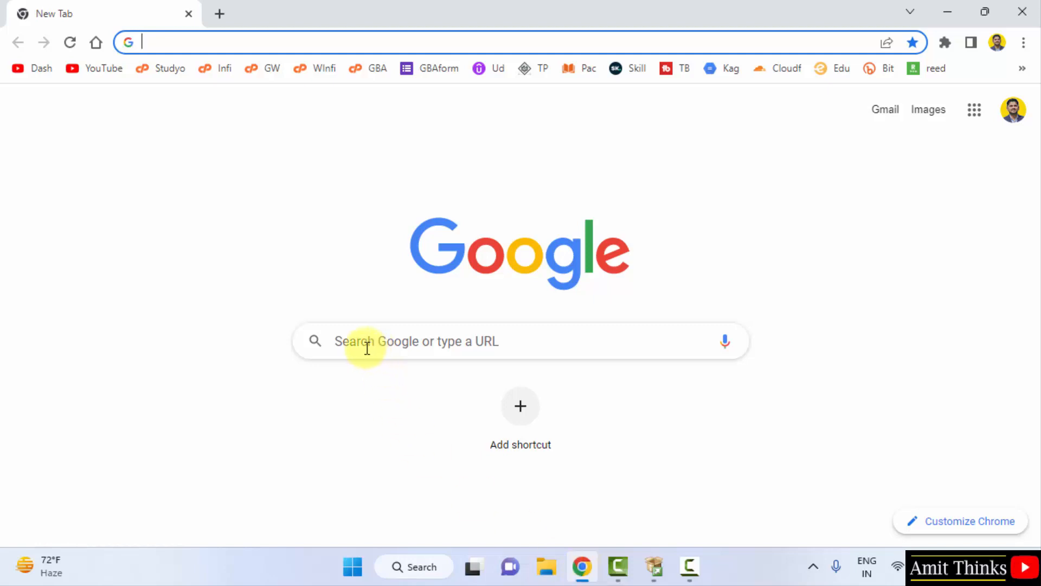
{"action": "type", "text": "python"}
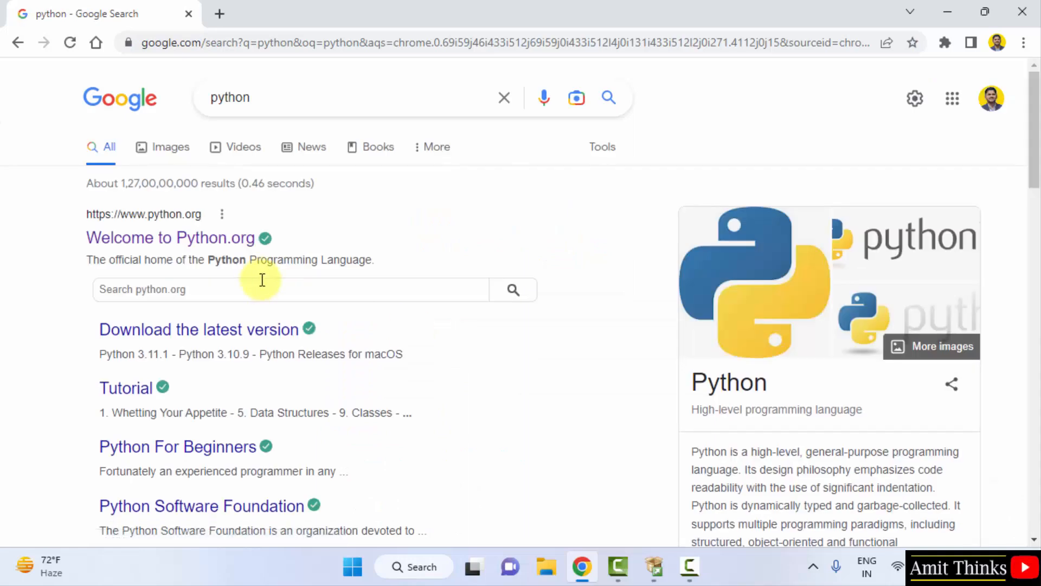
{"action": "left_click", "coordinate": [169, 237]}
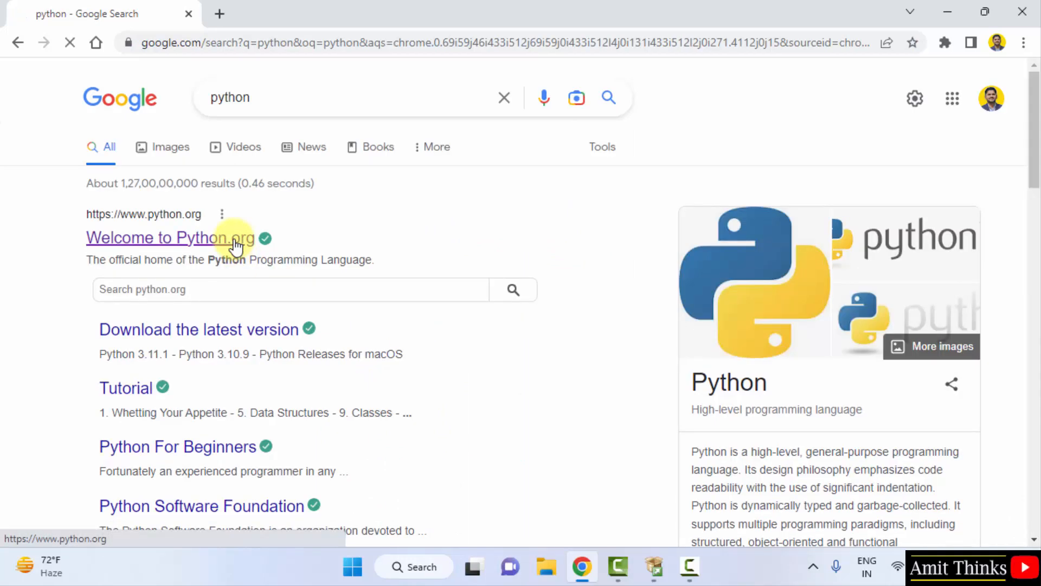
Step: Download the Python 3.11.2 Windows installer from python.org and run the .exe
{"action": "left_click", "coordinate": [170, 237]}
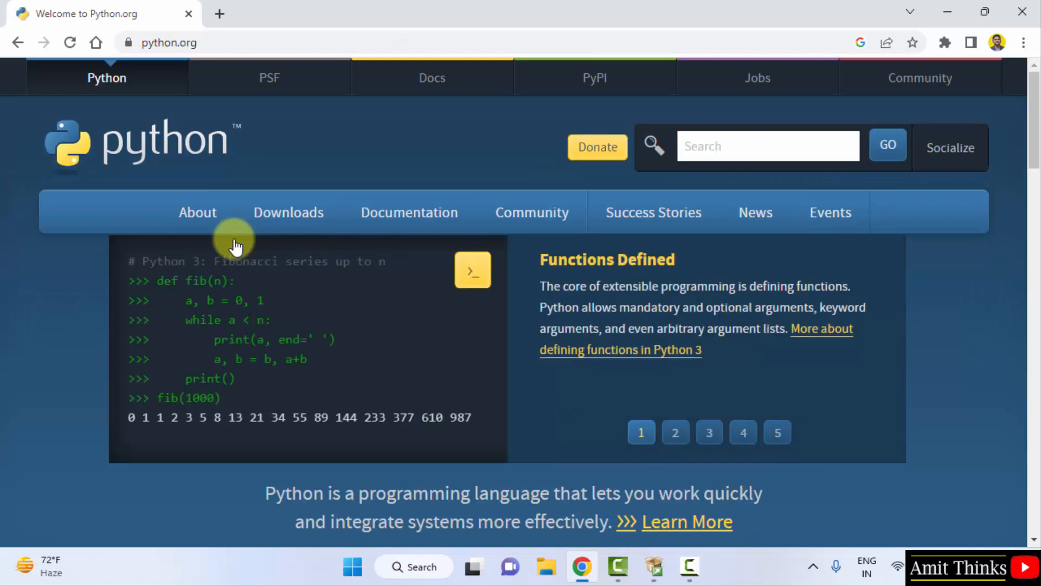
{"action": "mouse_move", "coordinate": [332, 165]}
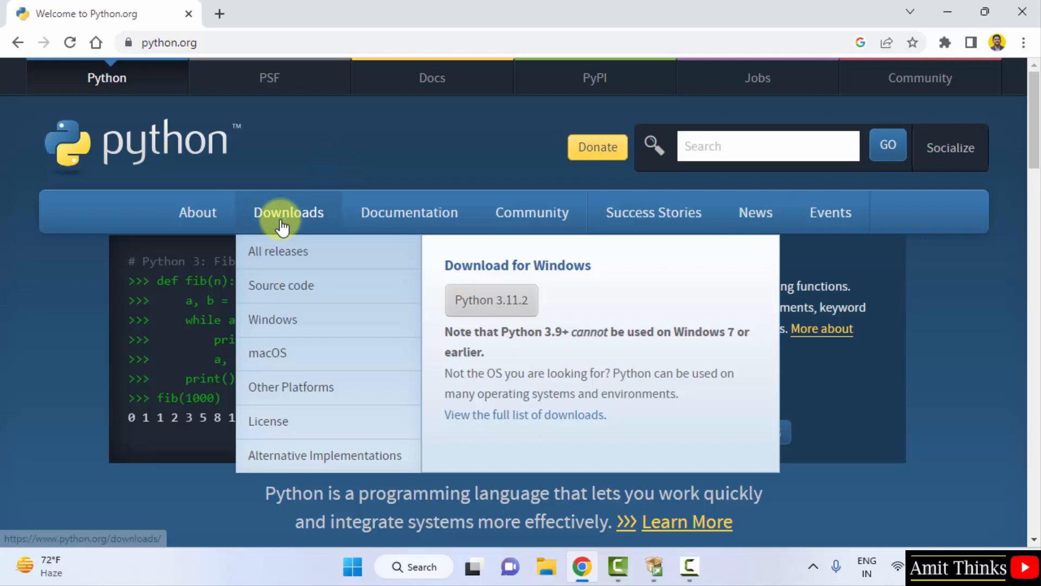
{"action": "mouse_move", "coordinate": [514, 326]}
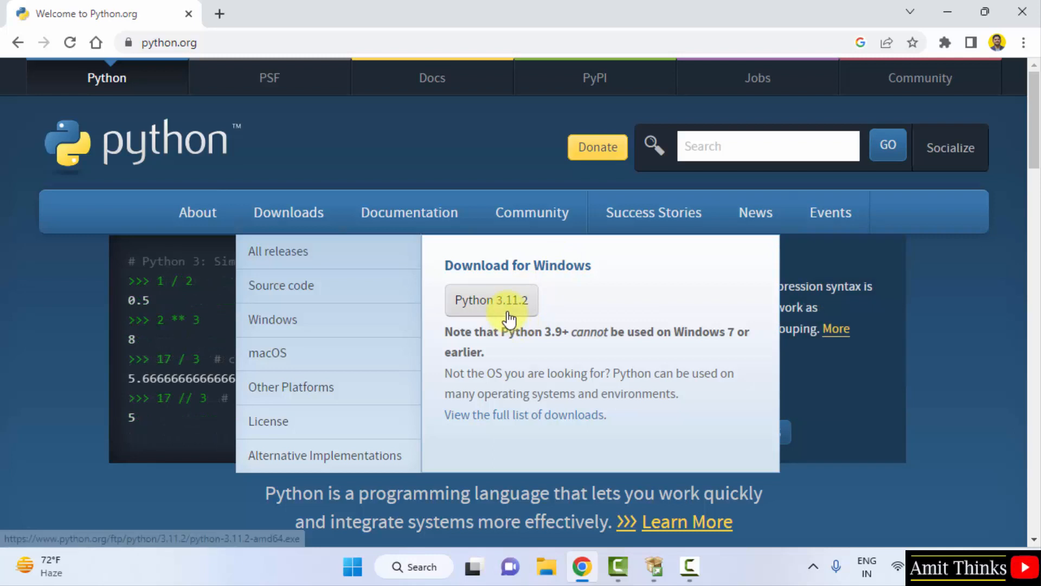
{"action": "left_click", "coordinate": [490, 300]}
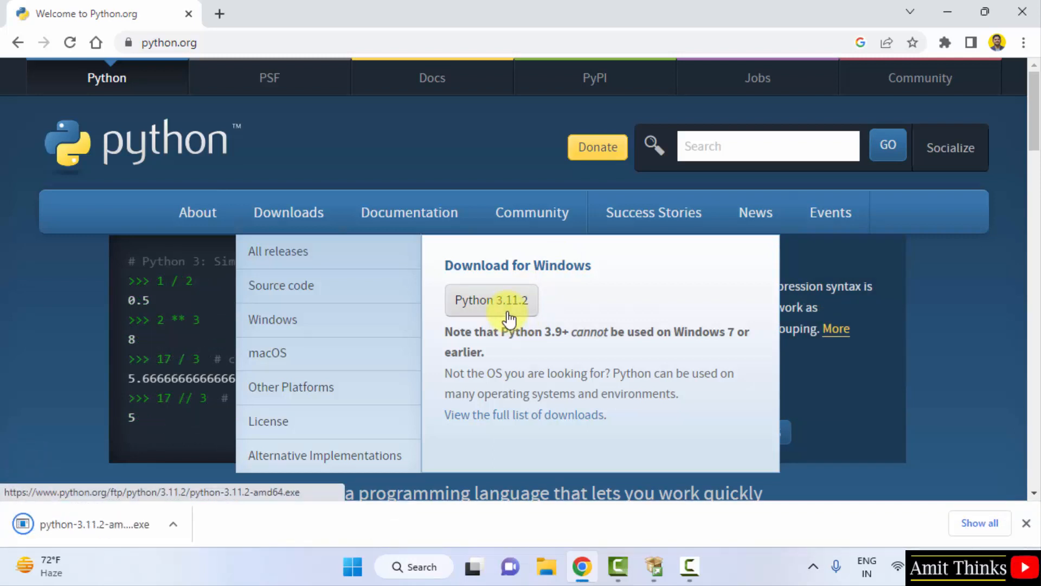
{"action": "left_click", "coordinate": [491, 300]}
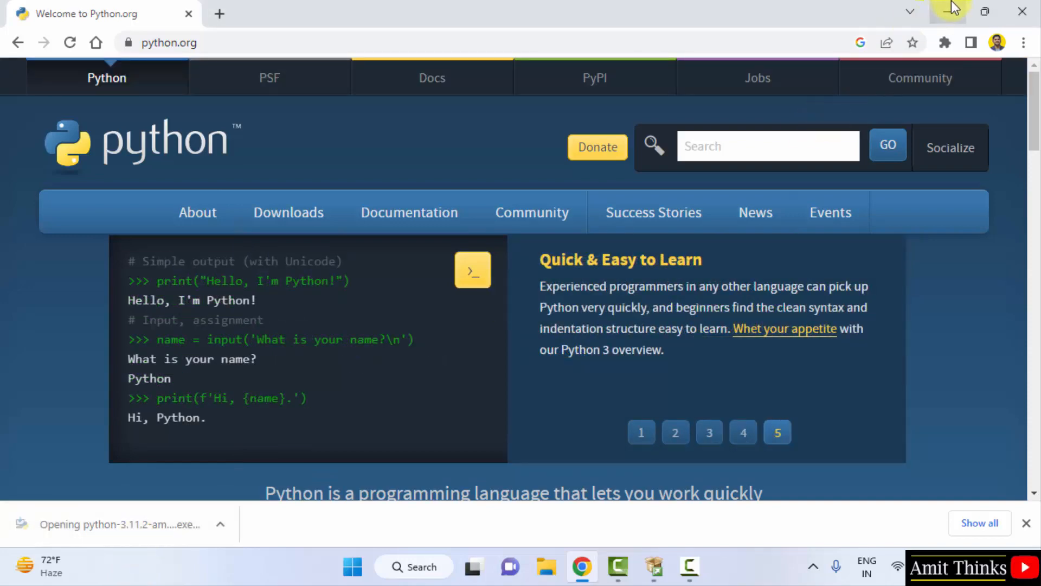
Step: Enable 'Add python.exe to PATH' on the Install Python 3.11.2 screen
{"action": "left_click", "coordinate": [125, 523]}
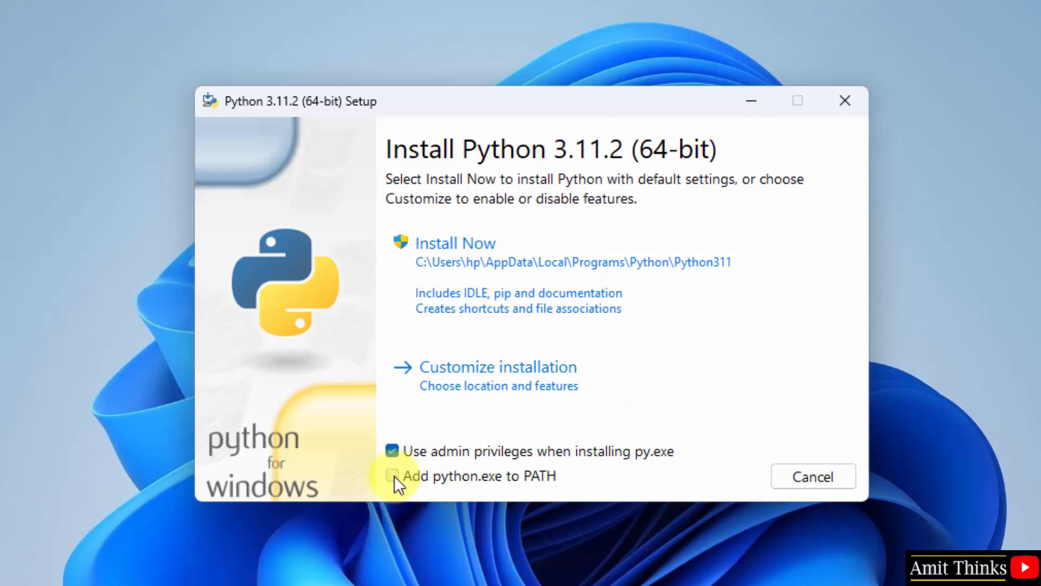
{"action": "left_click", "coordinate": [391, 475]}
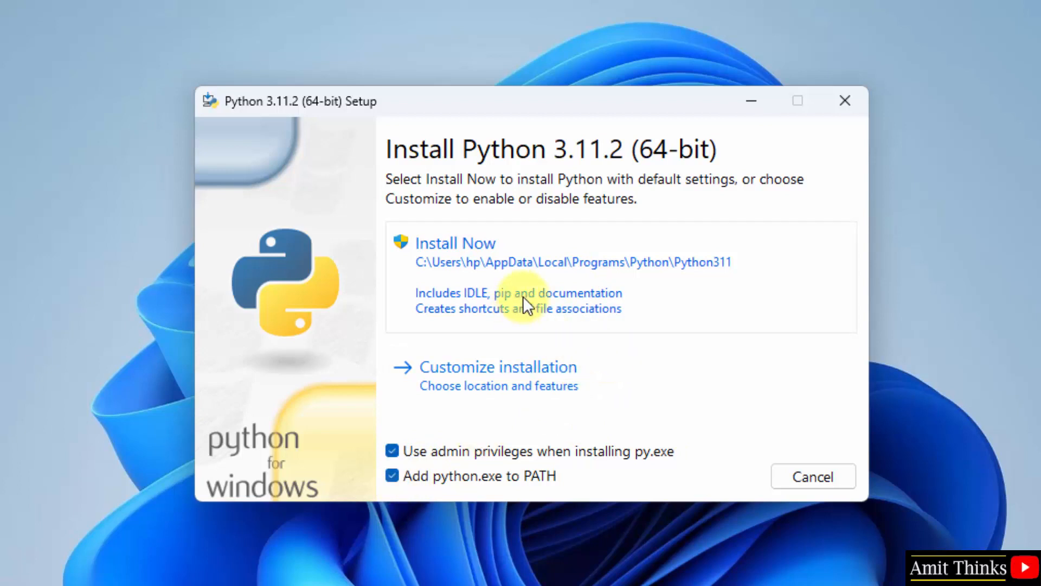
{"action": "mouse_move", "coordinate": [528, 392]}
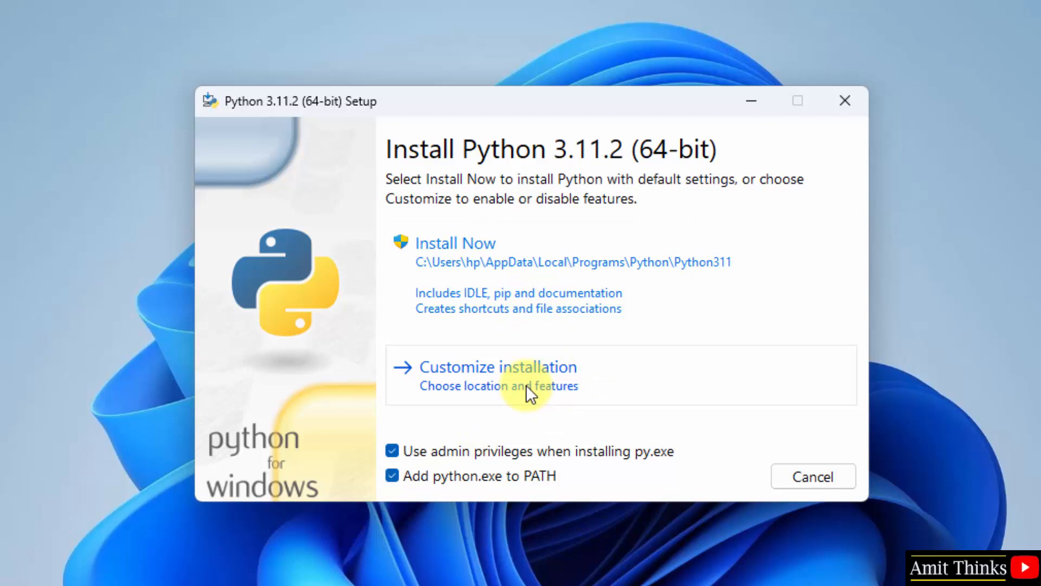
{"action": "mouse_move", "coordinate": [599, 387]}
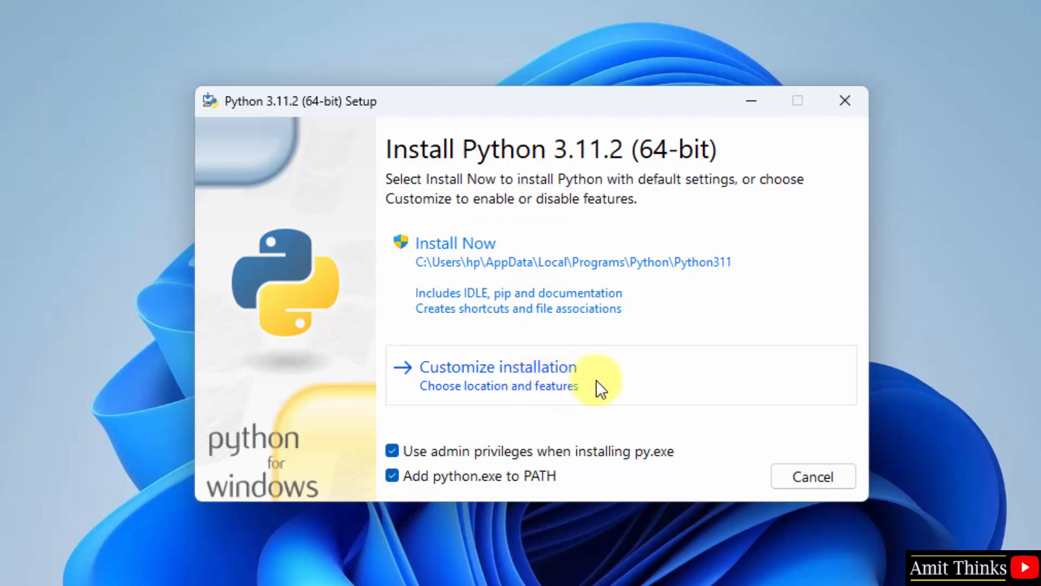
Step: Choose Customize installation, leaving all Optional Features ticked
{"action": "left_click", "coordinate": [498, 367]}
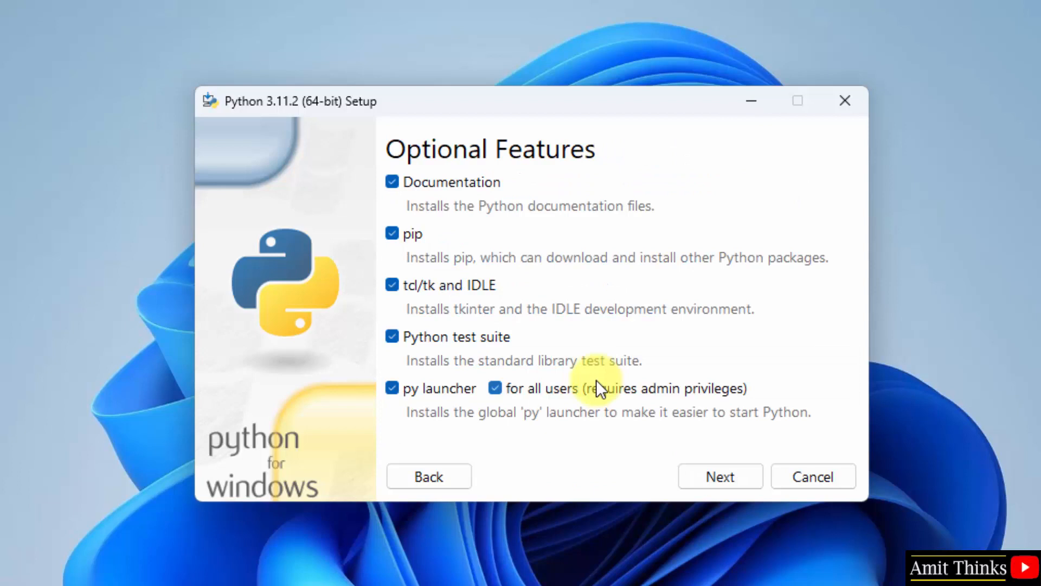
{"action": "mouse_move", "coordinate": [541, 205]}
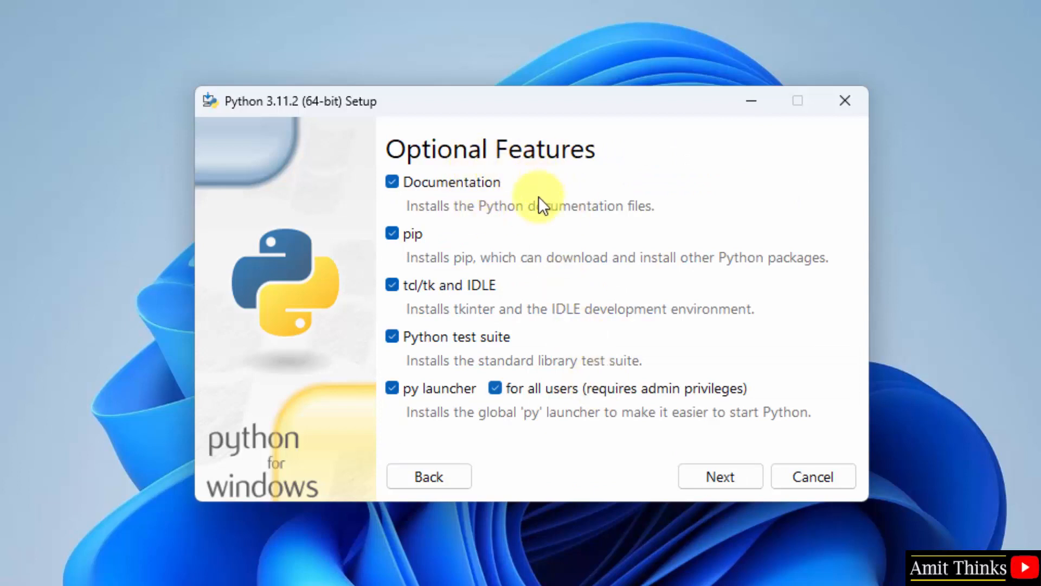
{"action": "mouse_move", "coordinate": [440, 259]}
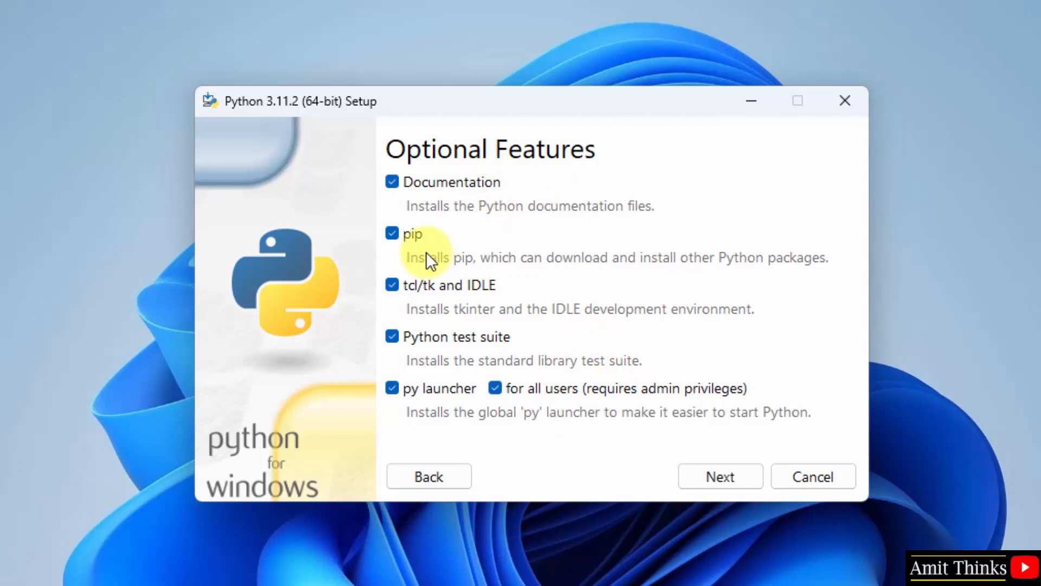
{"action": "mouse_move", "coordinate": [495, 299]}
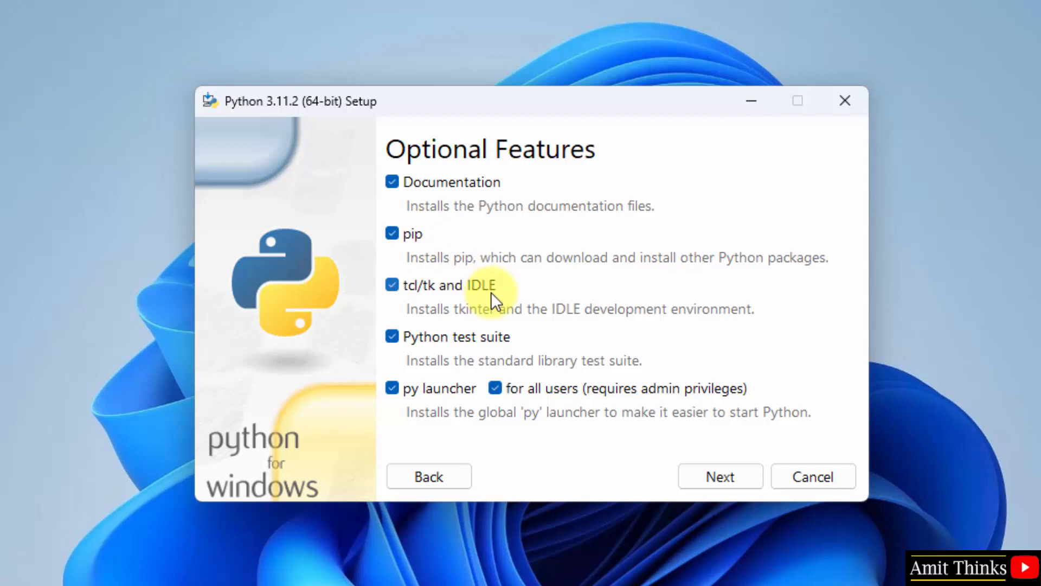
{"action": "mouse_move", "coordinate": [705, 439]}
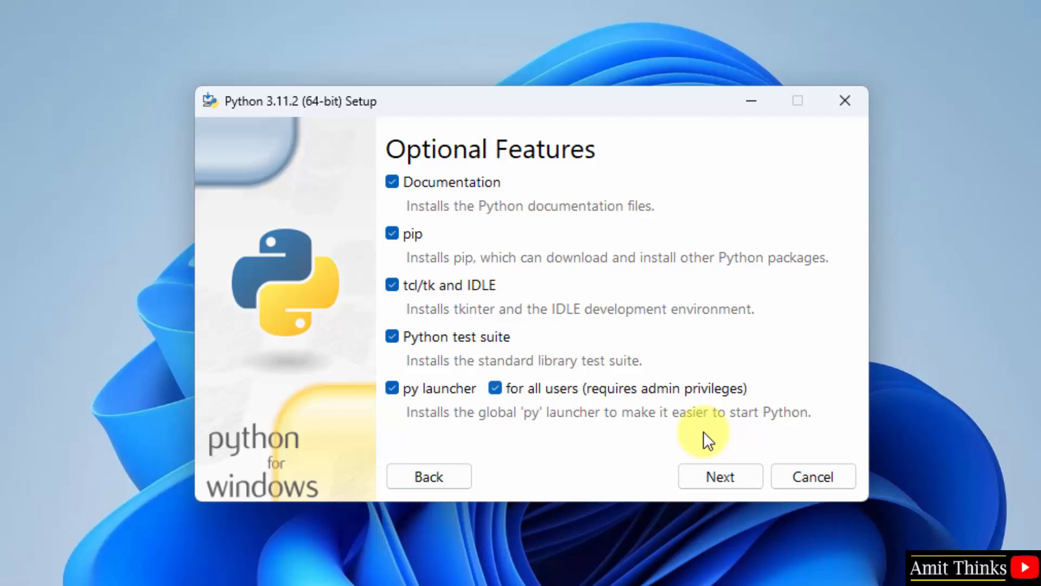
Step: Install Python 3.11 for all users into C:\Program Files\Python311 via Advanced Options
{"action": "left_click", "coordinate": [719, 476]}
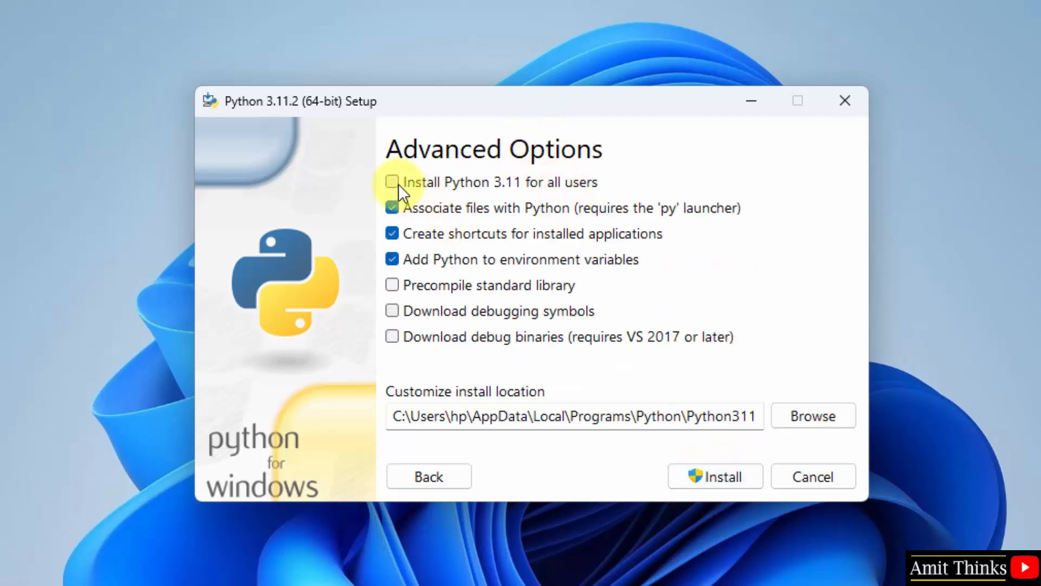
{"action": "left_click", "coordinate": [392, 181]}
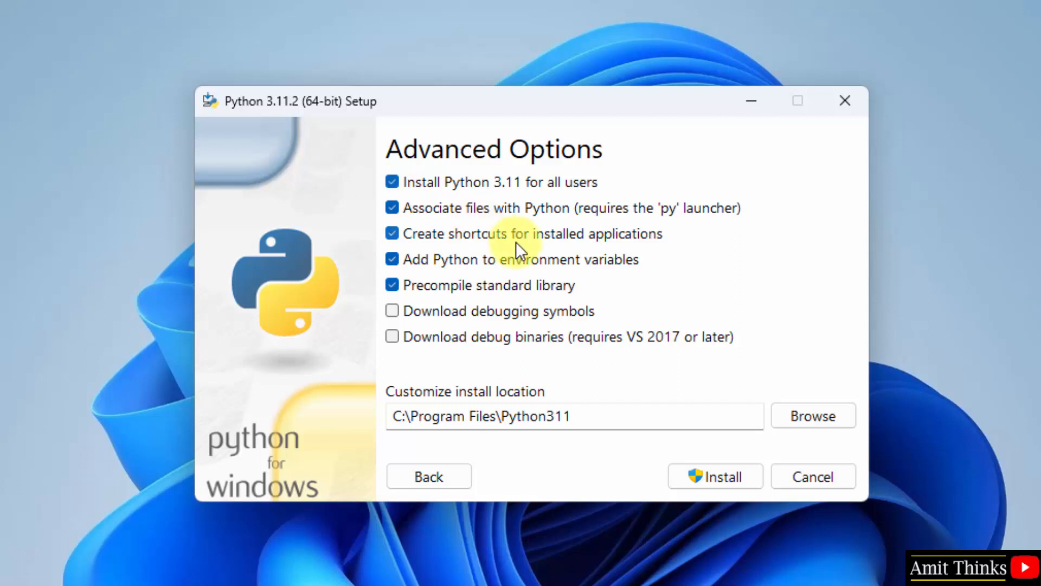
{"action": "mouse_move", "coordinate": [501, 302]}
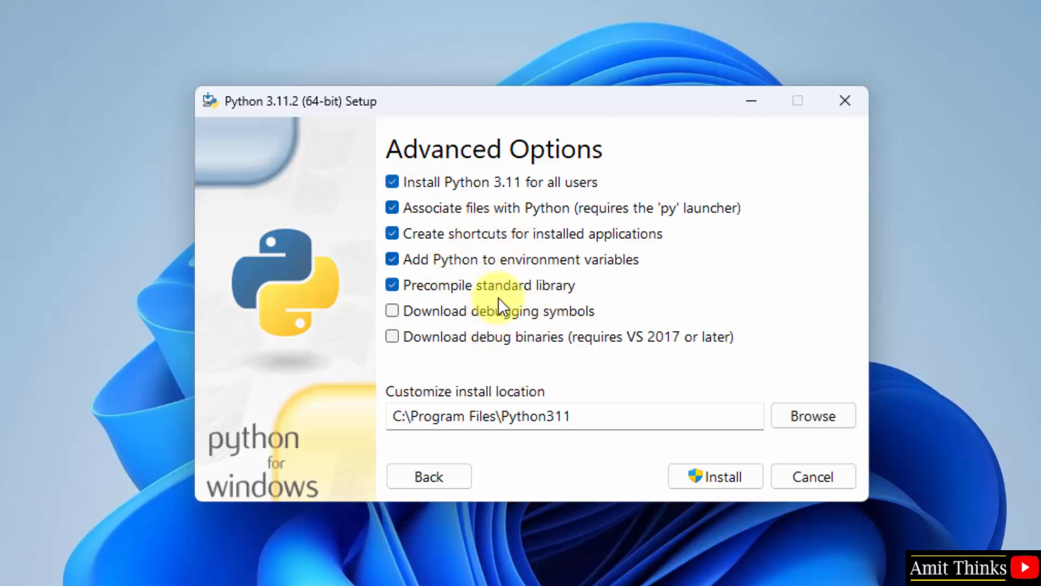
{"action": "mouse_move", "coordinate": [494, 275]}
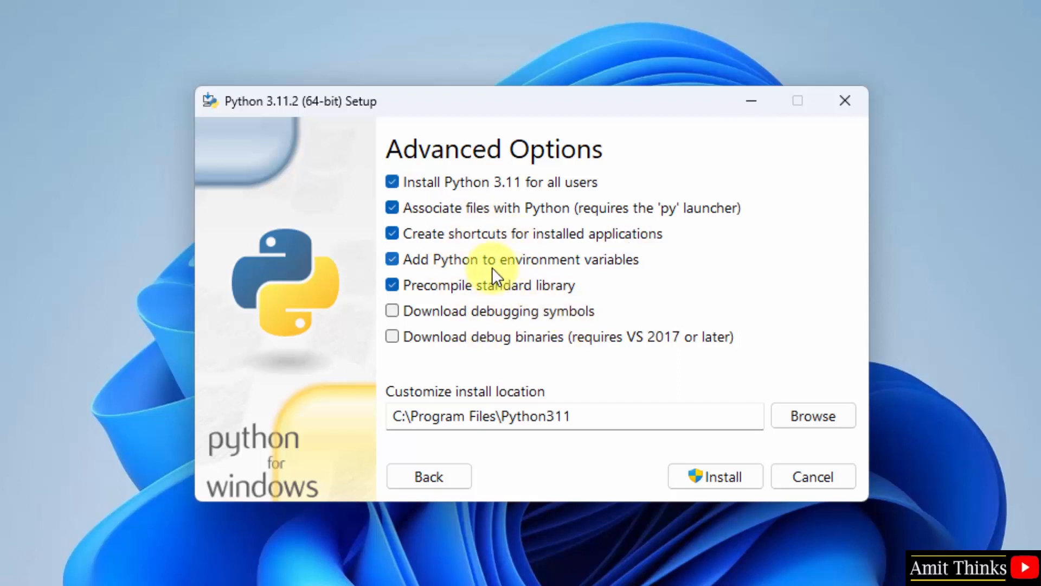
{"action": "mouse_move", "coordinate": [495, 288]}
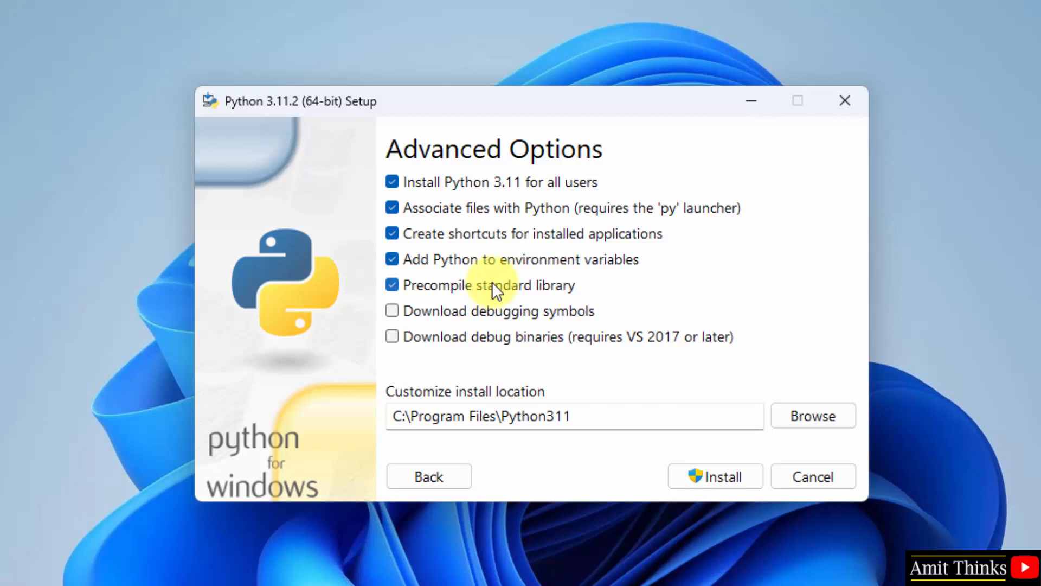
{"action": "mouse_move", "coordinate": [634, 424]}
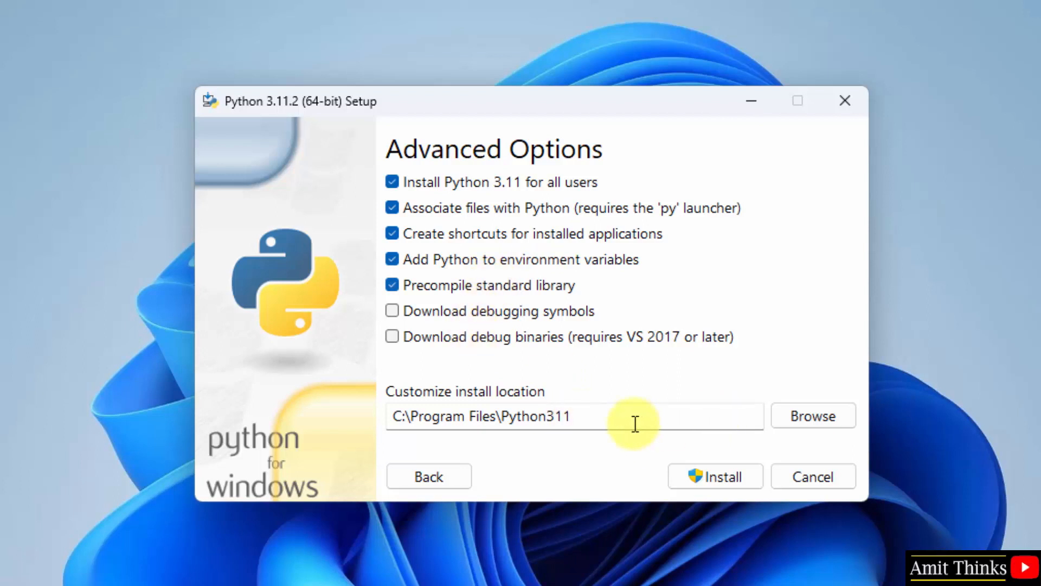
{"action": "mouse_move", "coordinate": [763, 420]}
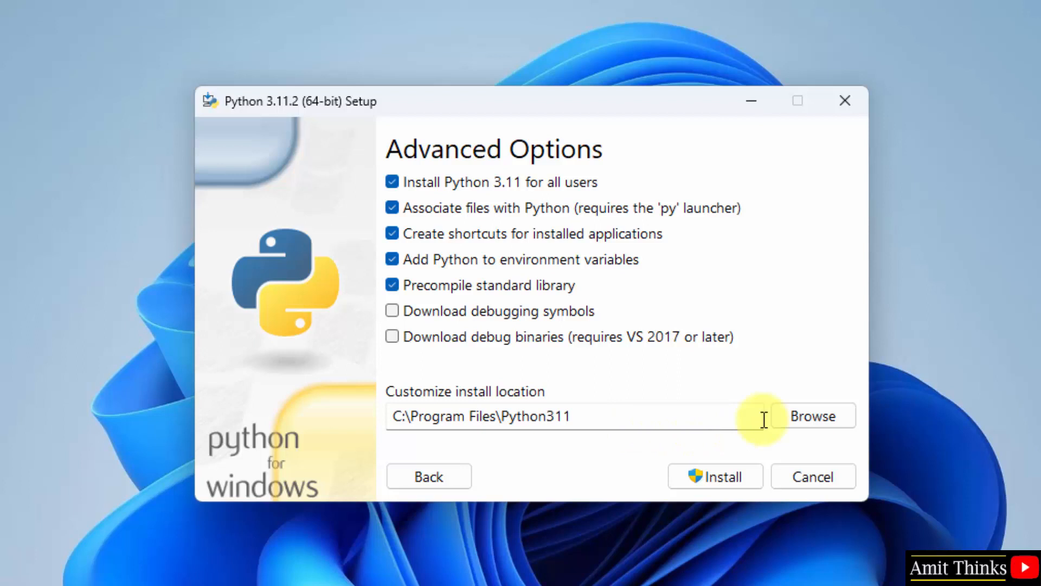
{"action": "mouse_move", "coordinate": [812, 415]}
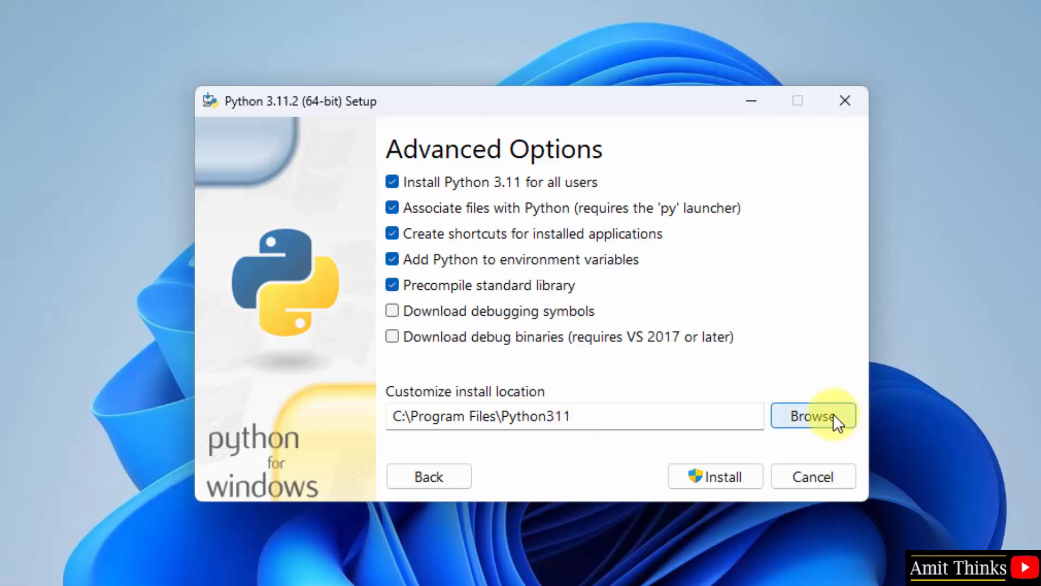
{"action": "mouse_move", "coordinate": [541, 416]}
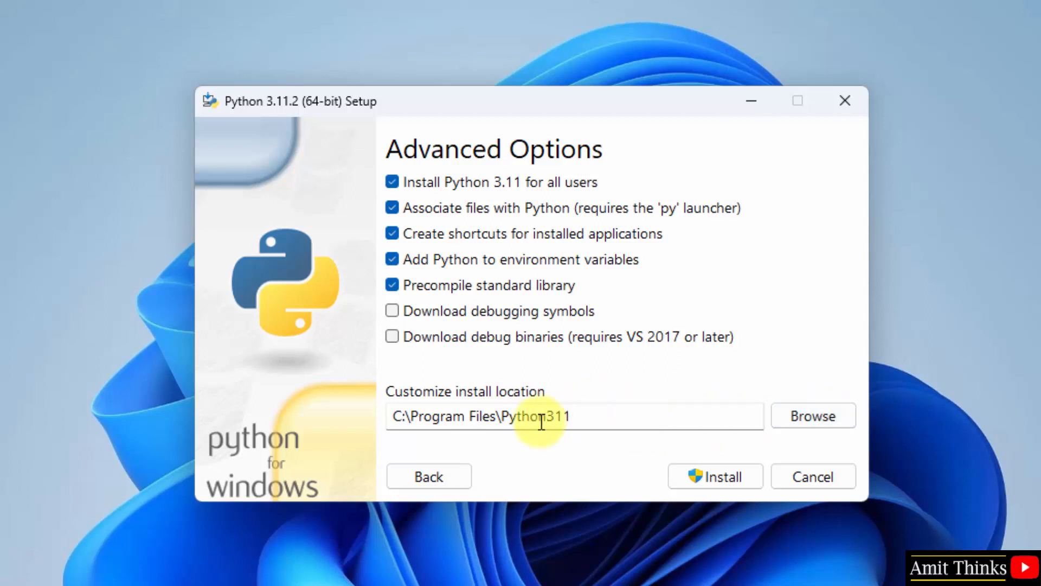
{"action": "left_click", "coordinate": [715, 476]}
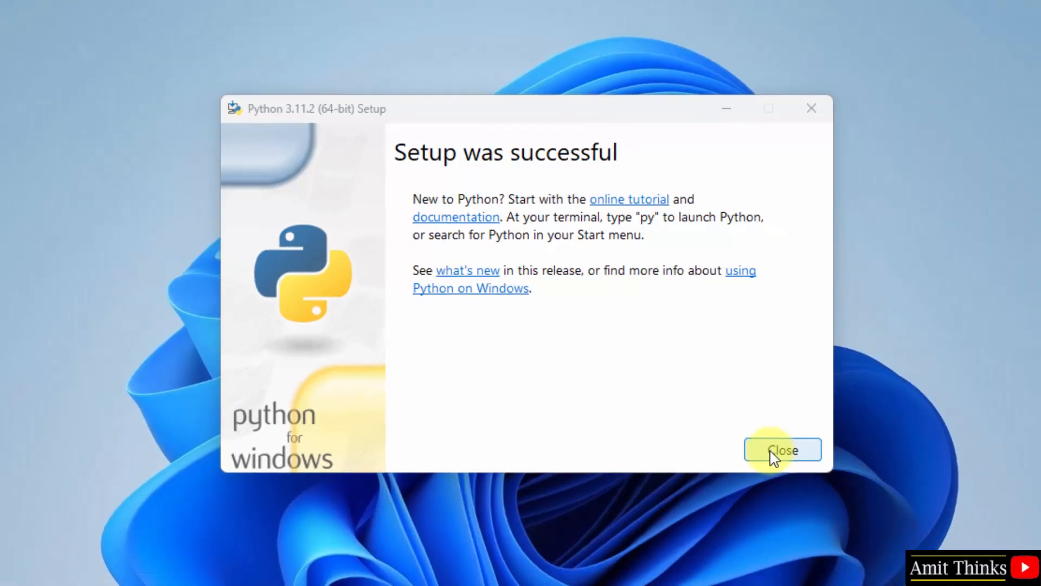
Step: Close the successful setup and launch Command Prompt from Start search 'cmd'
{"action": "left_click", "coordinate": [782, 449]}
{"action": "type", "text": "cmd"}
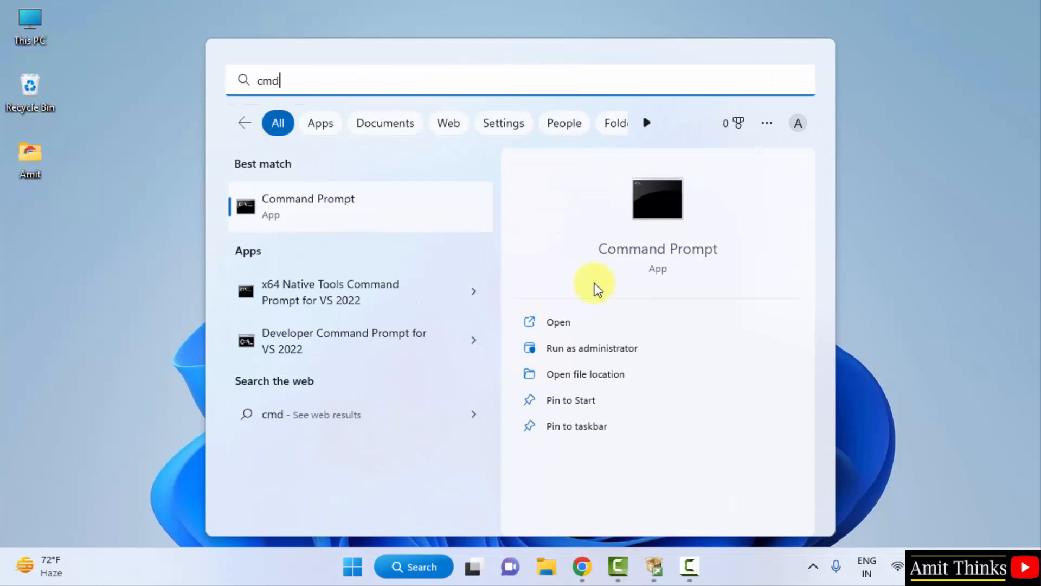
{"action": "mouse_move", "coordinate": [673, 326]}
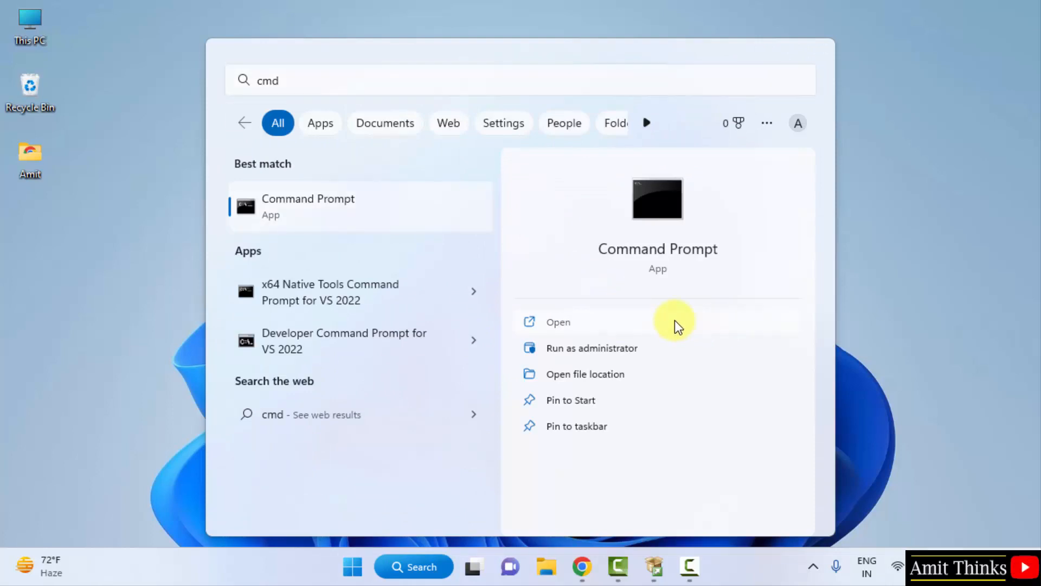
{"action": "left_click", "coordinate": [557, 321]}
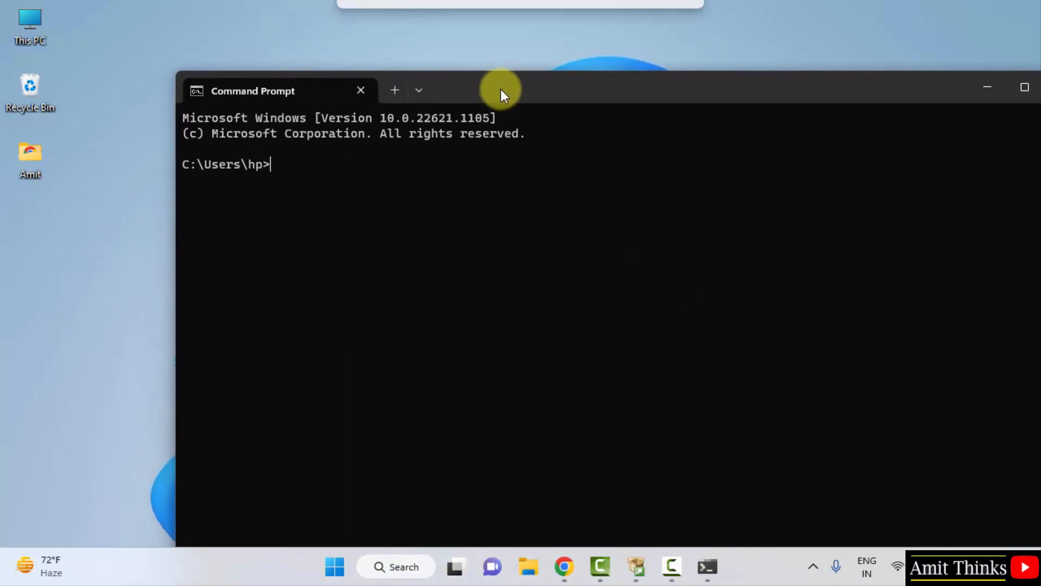
Step: Run 'python --version' to confirm Python 3.11.2 is installed
{"action": "type", "text": "python"}
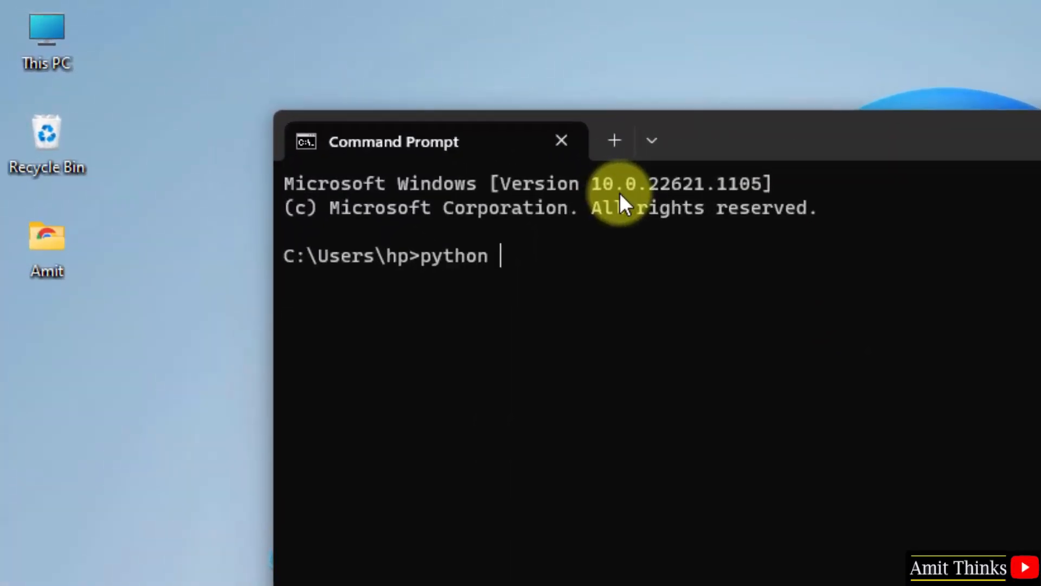
{"action": "type", "text": "--versio"}
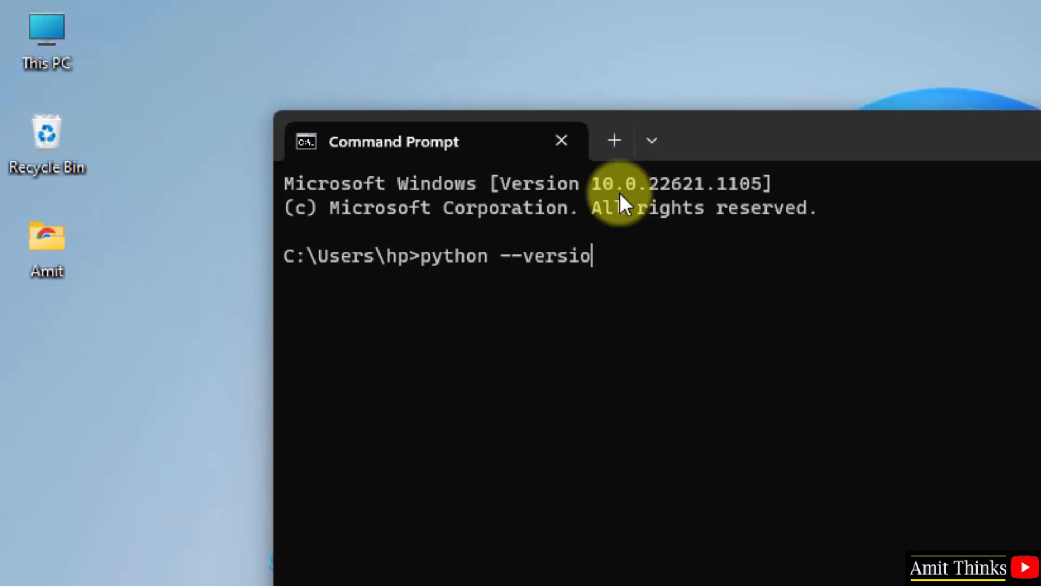
{"action": "key", "text": "Return"}
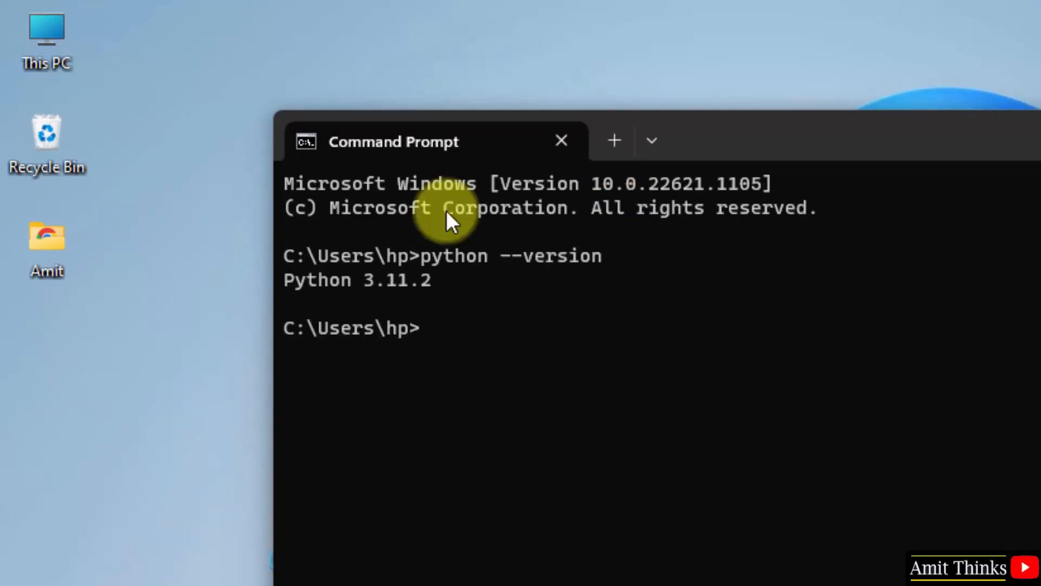
{"action": "mouse_move", "coordinate": [465, 303]}
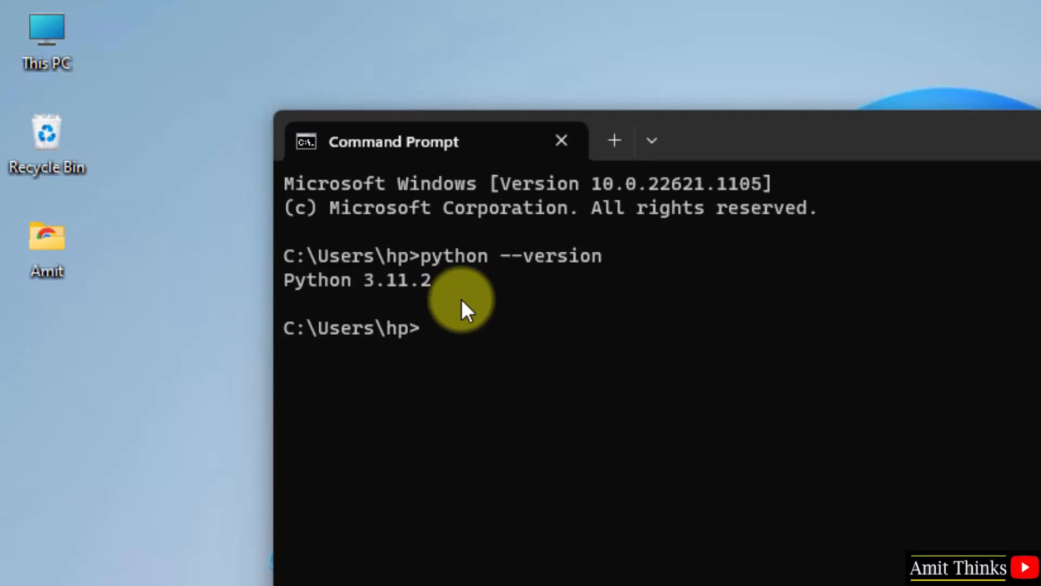
Step: Start the interpreter with 'py', run print("Amit"), then minimize Command Prompt
{"action": "type", "text": "py"}
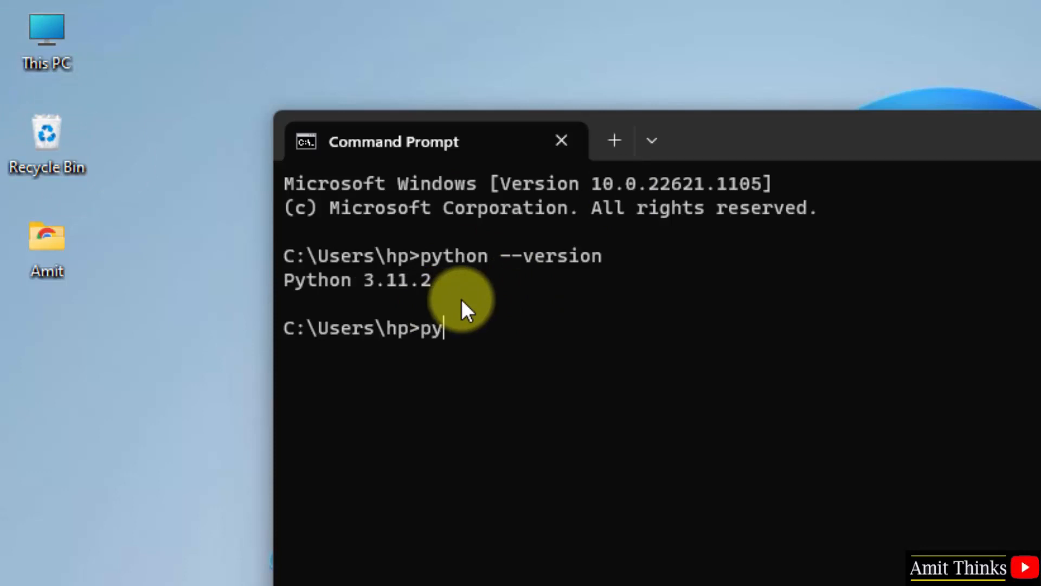
{"action": "key", "text": "Return"}
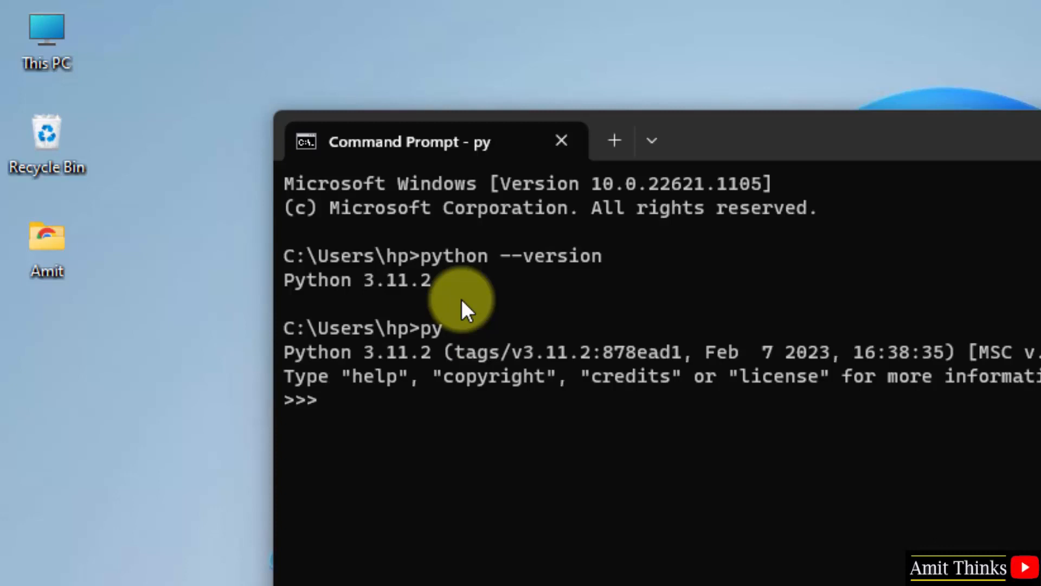
{"action": "type", "text": "print"}
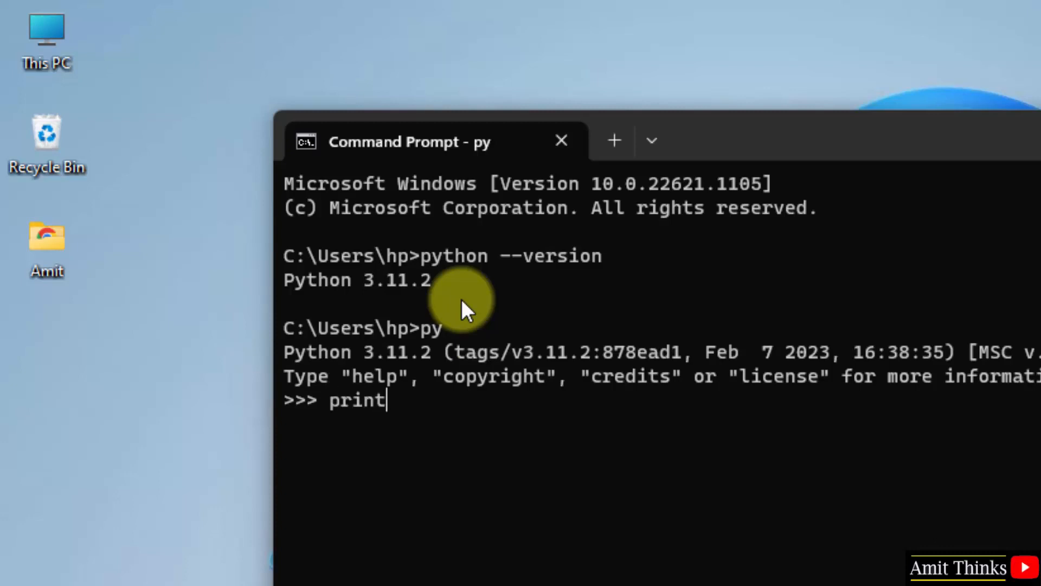
{"action": "type", "text": "(\"\")"}
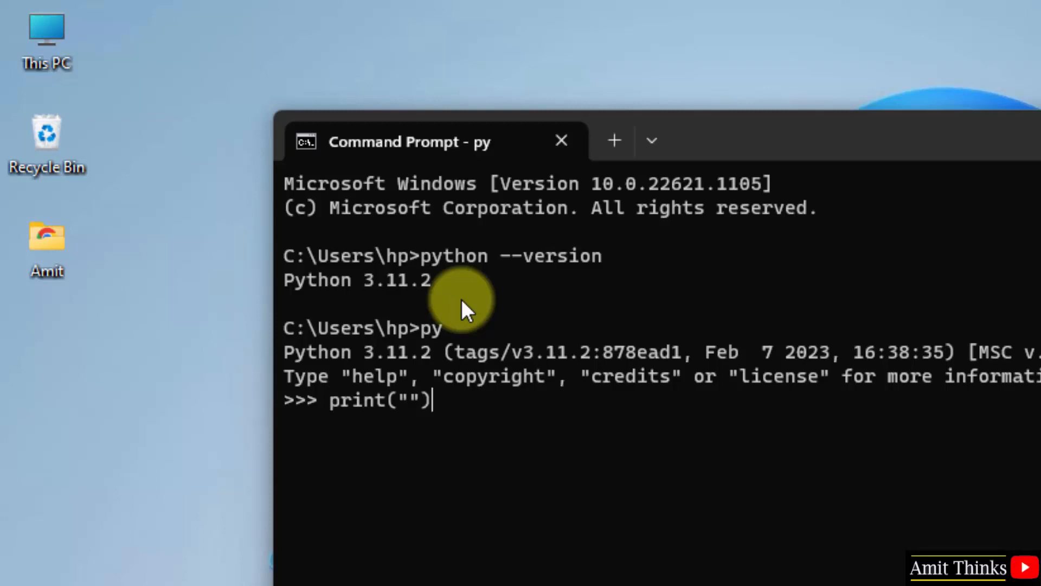
{"action": "type", "text": "Amit Diwan"}
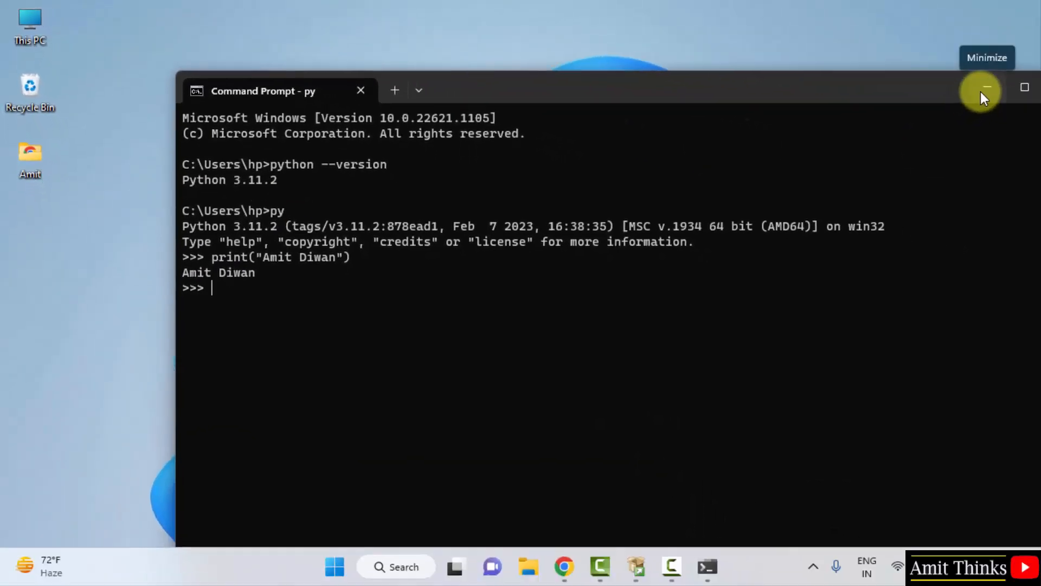
{"action": "left_click", "coordinate": [984, 90]}
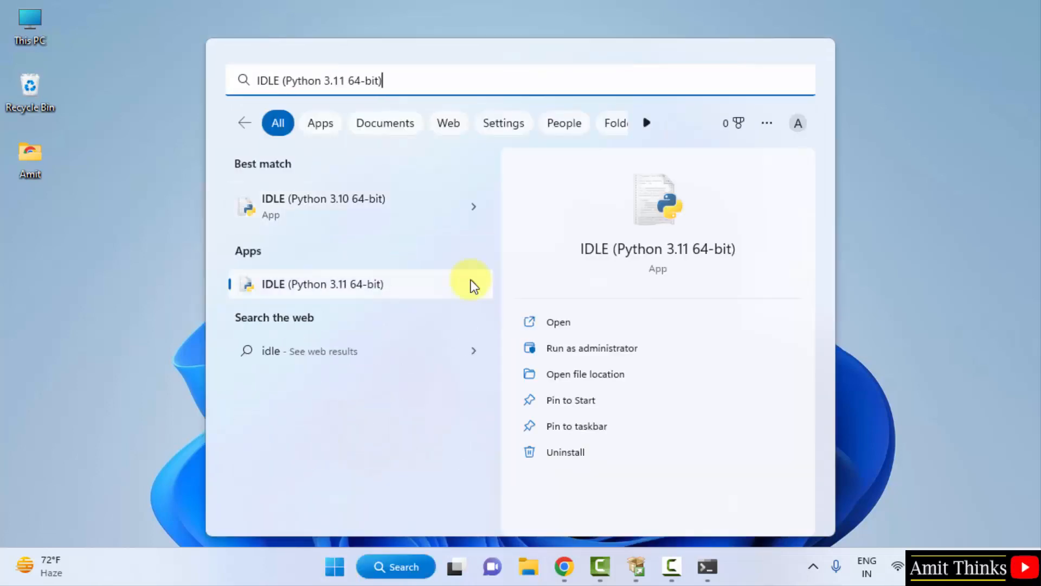
{"action": "mouse_move", "coordinate": [584, 338]}
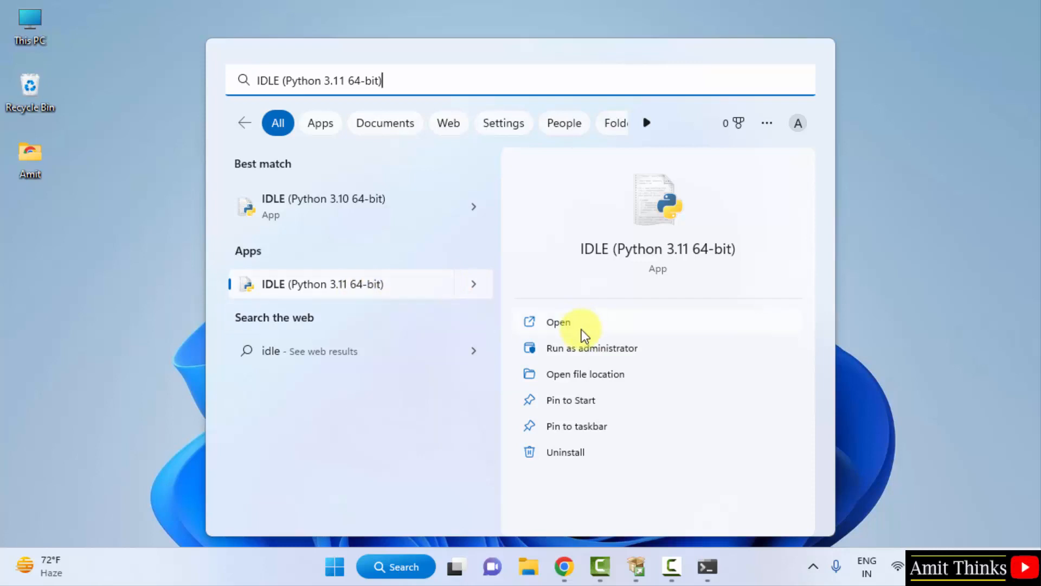
Step: Launch IDLE (Python 3.11 64-bit) from Start search
{"action": "left_click", "coordinate": [557, 322]}
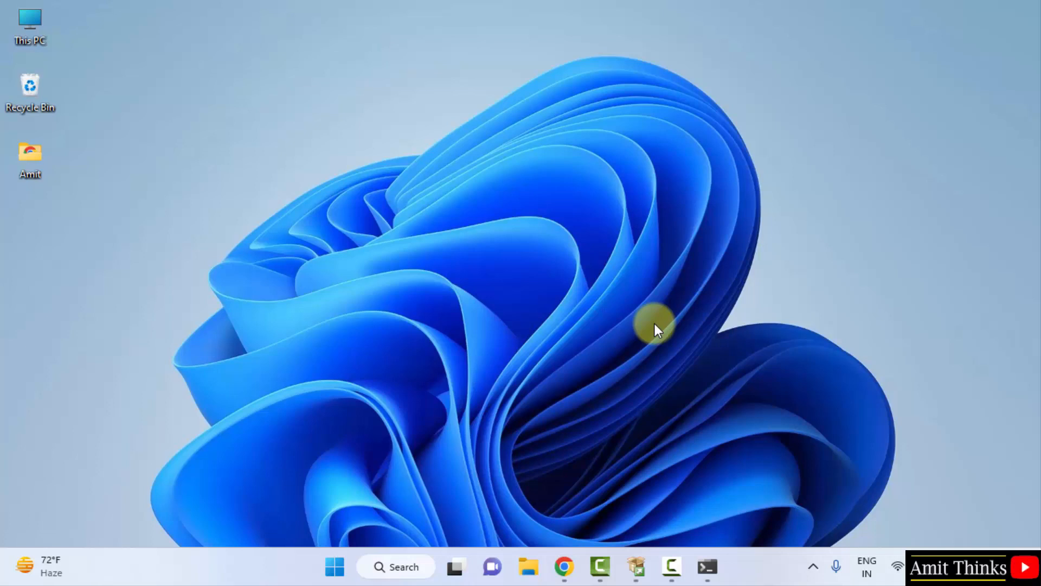
{"action": "left_click", "coordinate": [725, 566]}
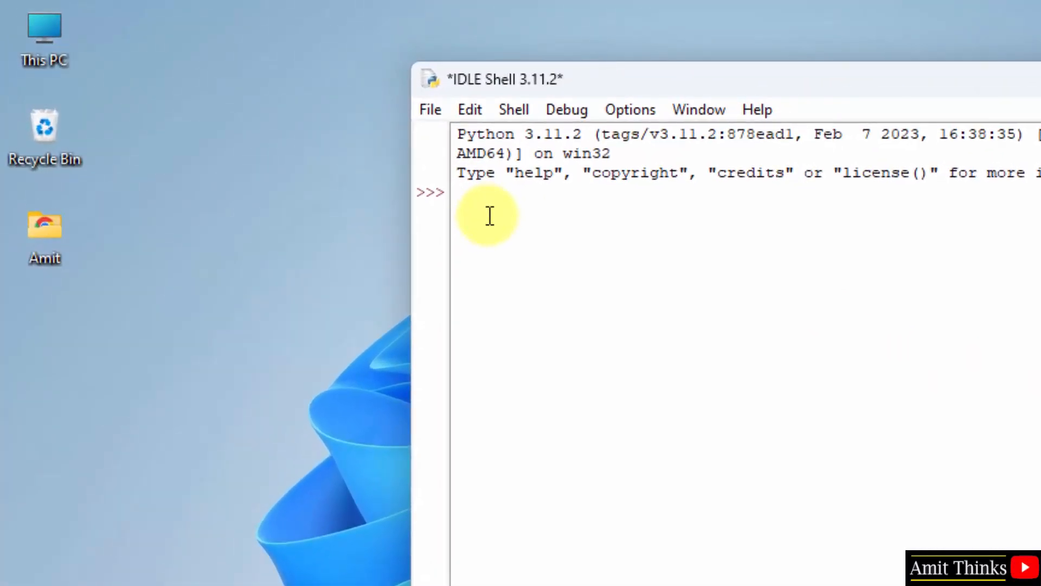
Step: Run print("Amit Thinks...") at the IDLE Shell prompt
{"action": "type", "text": "print(\"\""}
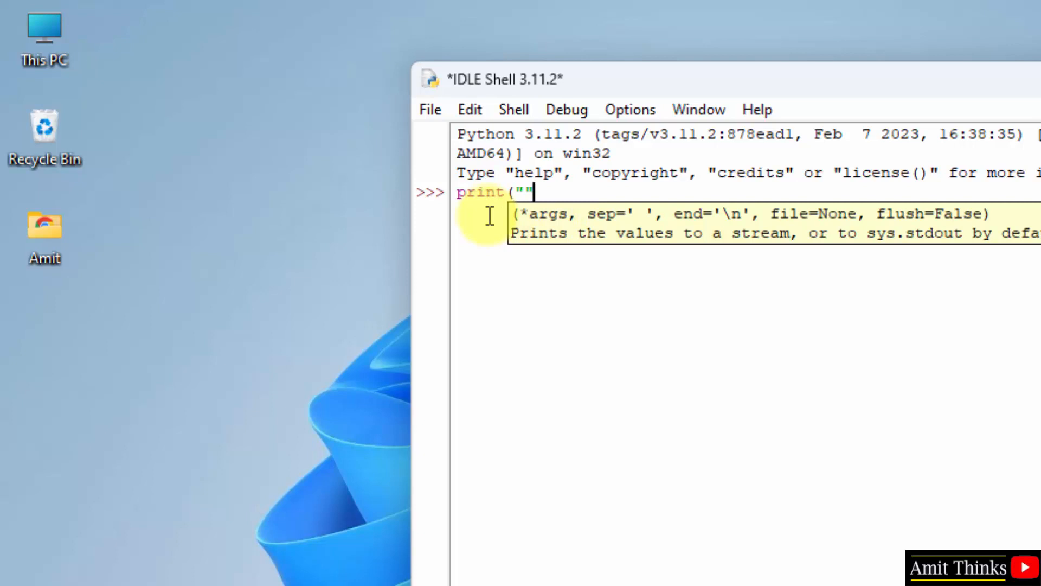
{"action": "type", "text": "Am"}
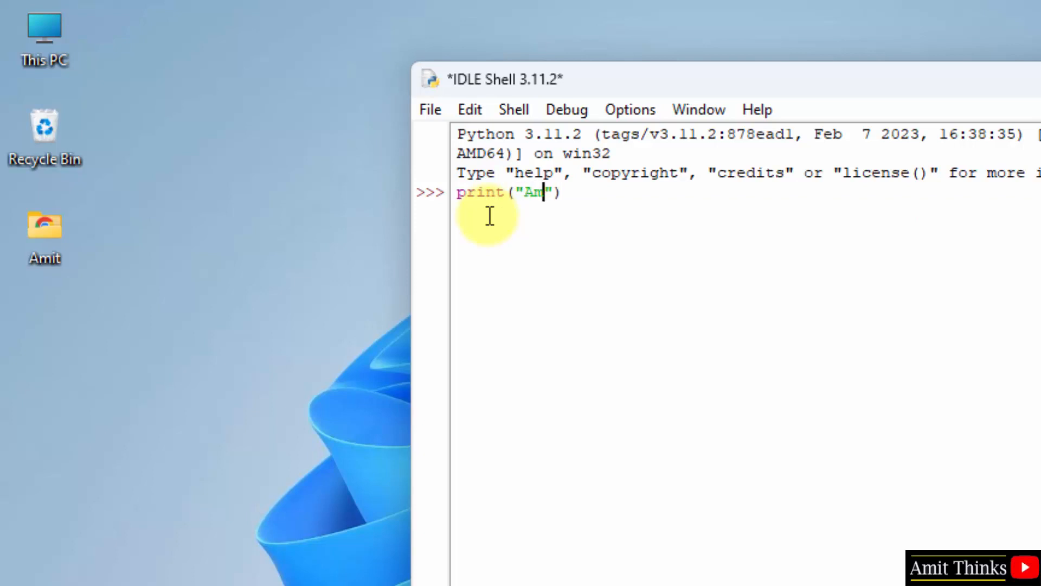
{"action": "type", "text": "it Thinks..."}
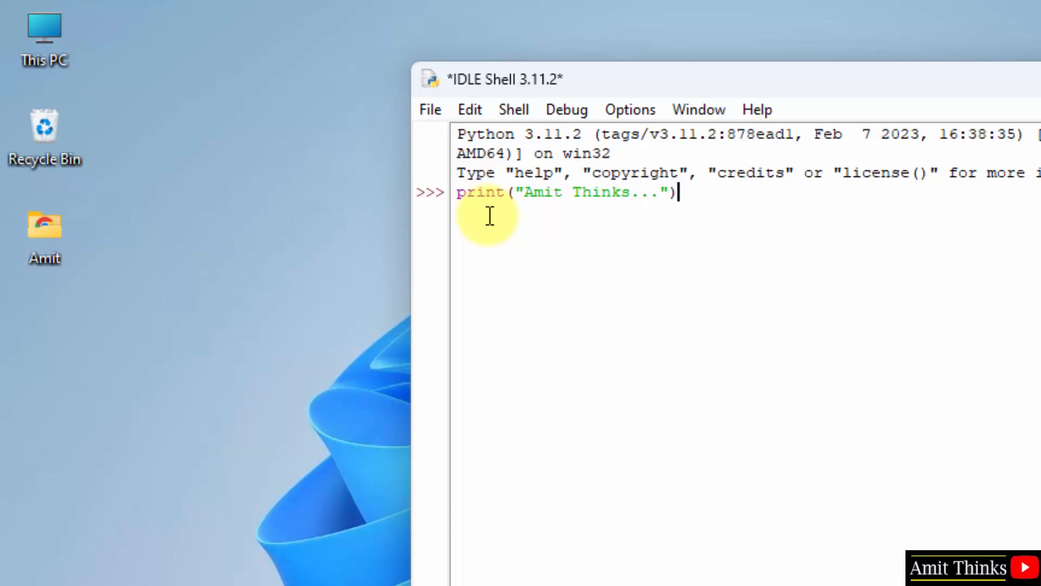
{"action": "left_click", "coordinate": [429, 109]}
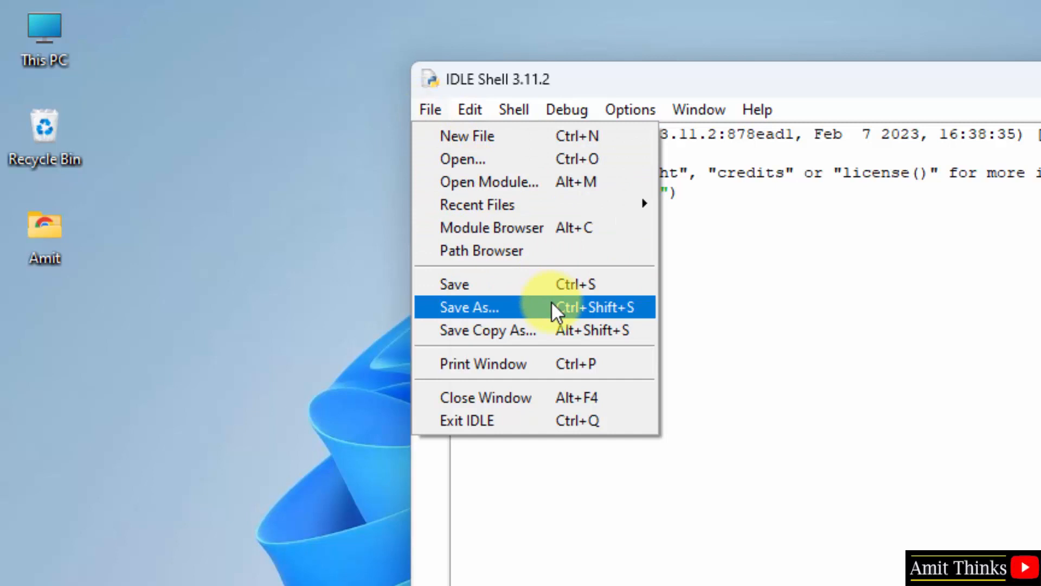
Step: Save the shell session as Demo.py on the Desktop and minimize IDLE
{"action": "left_click", "coordinate": [468, 307]}
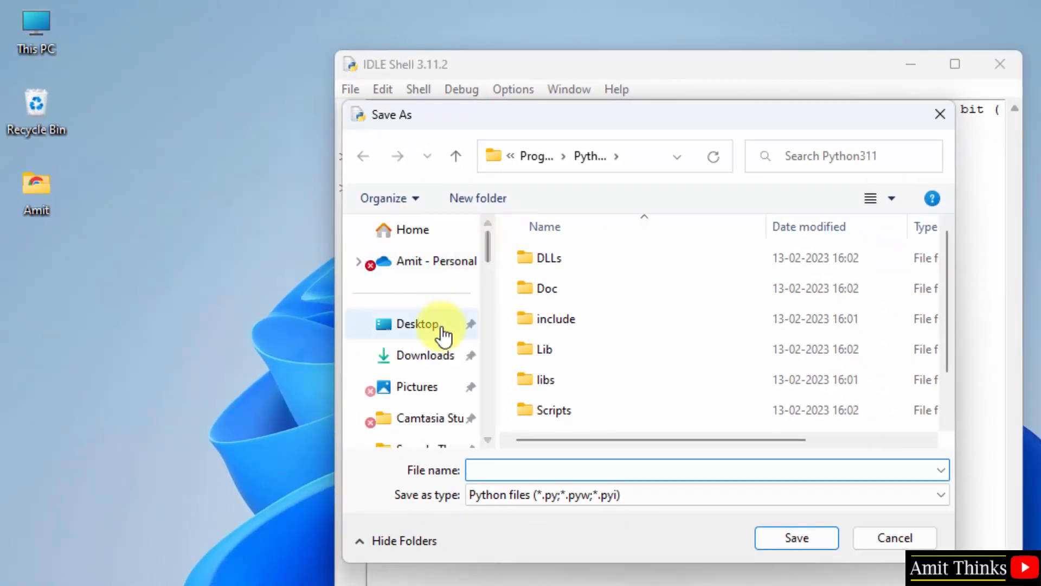
{"action": "left_click", "coordinate": [418, 324]}
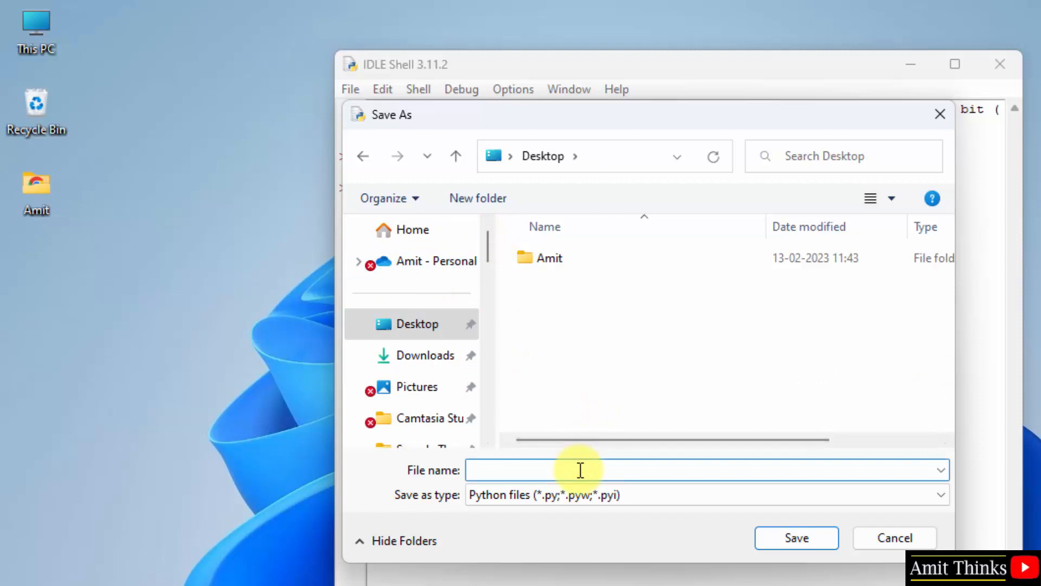
{"action": "type", "text": "demo"}
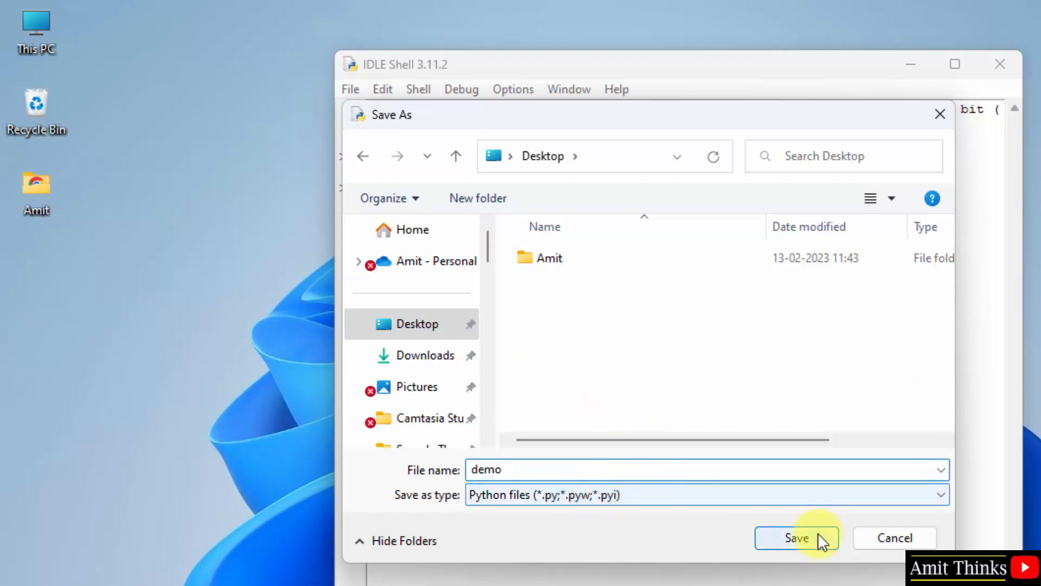
{"action": "mouse_move", "coordinate": [760, 536]}
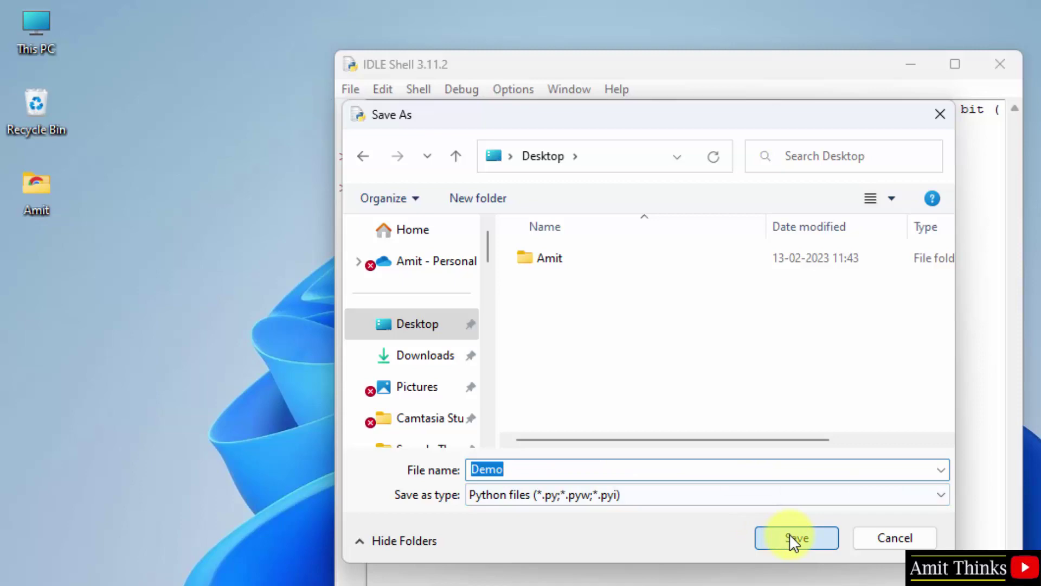
{"action": "left_click", "coordinate": [795, 537]}
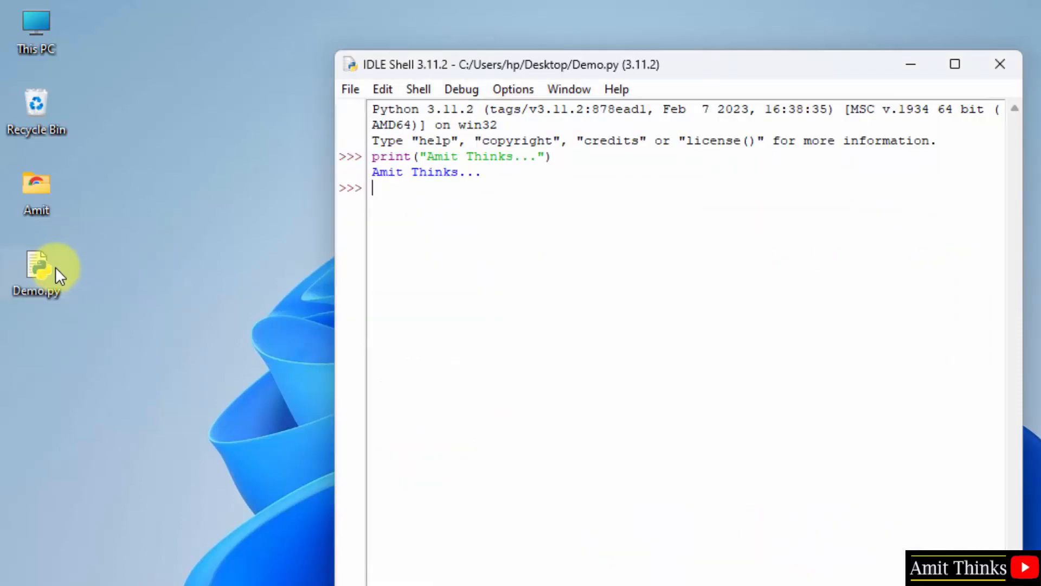
{"action": "left_click", "coordinate": [999, 64]}
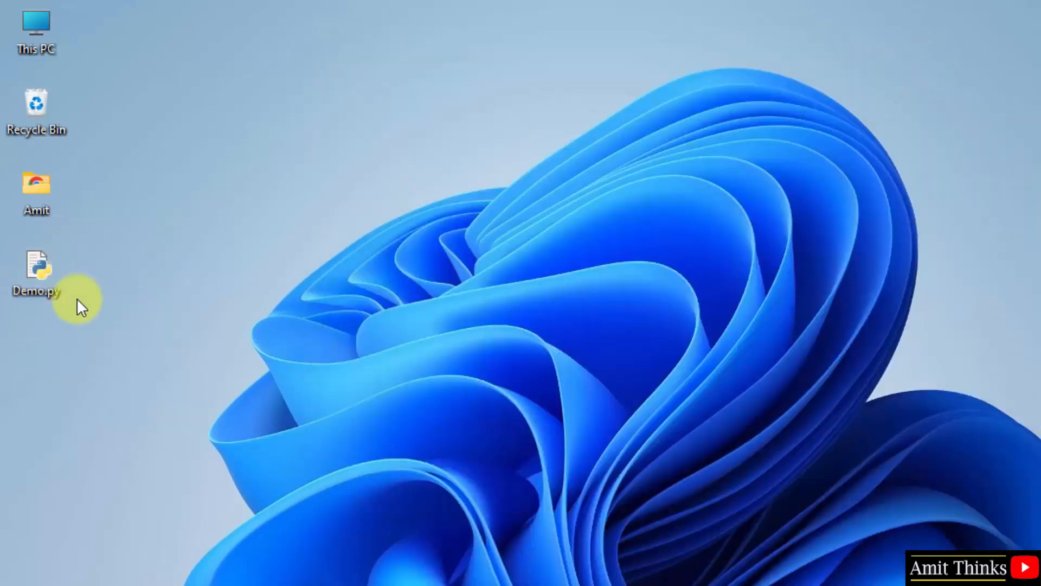